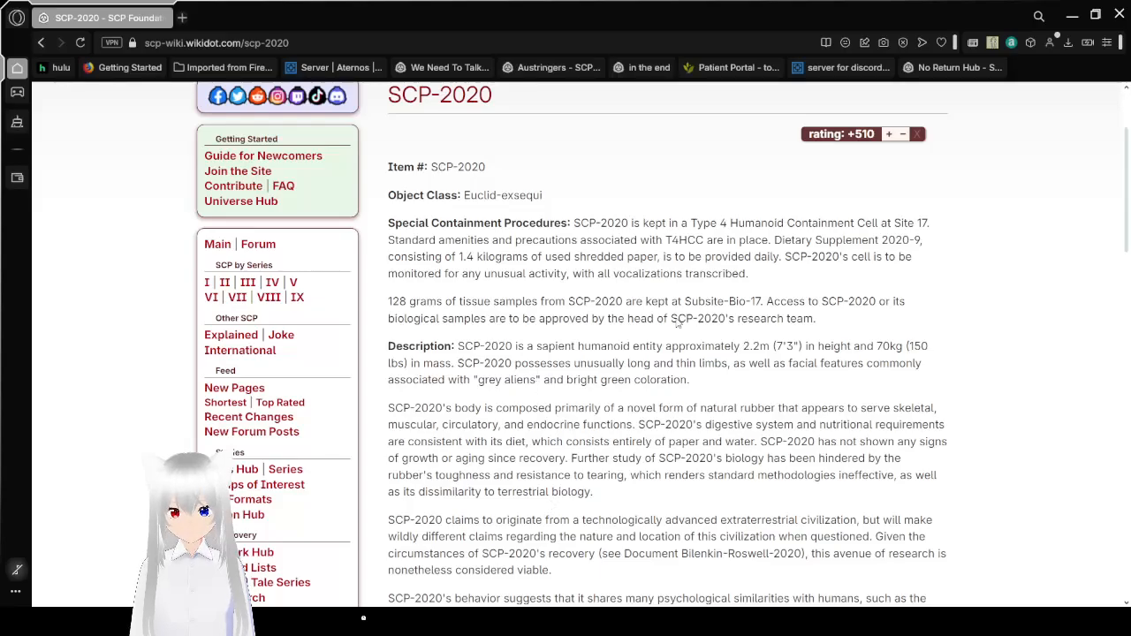
scroll("up", 3)
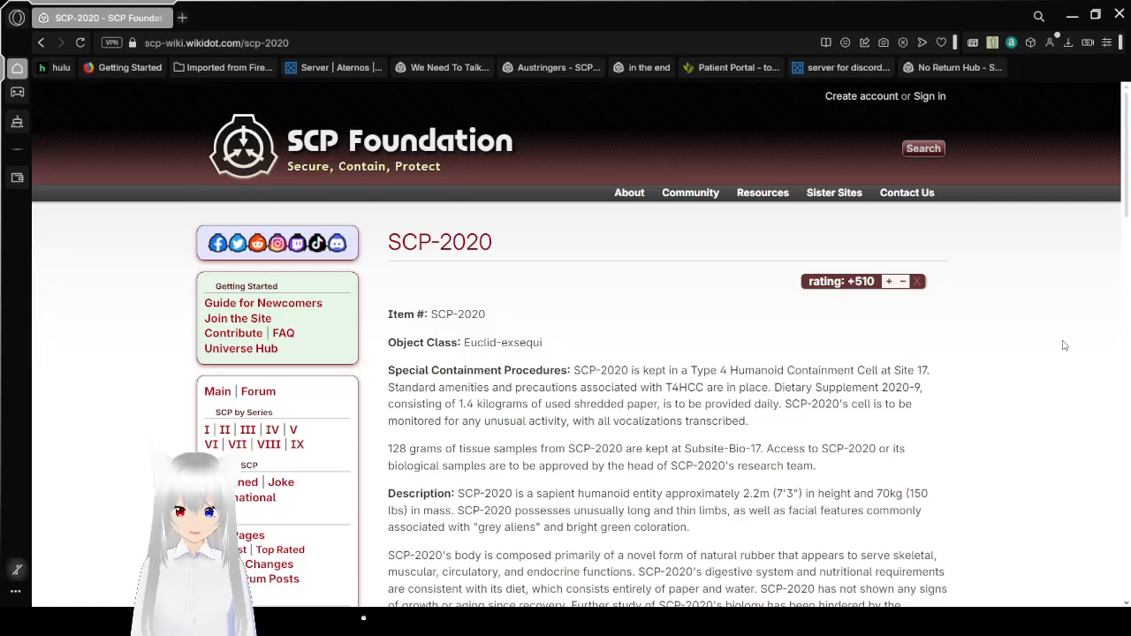
scroll("down", 3)
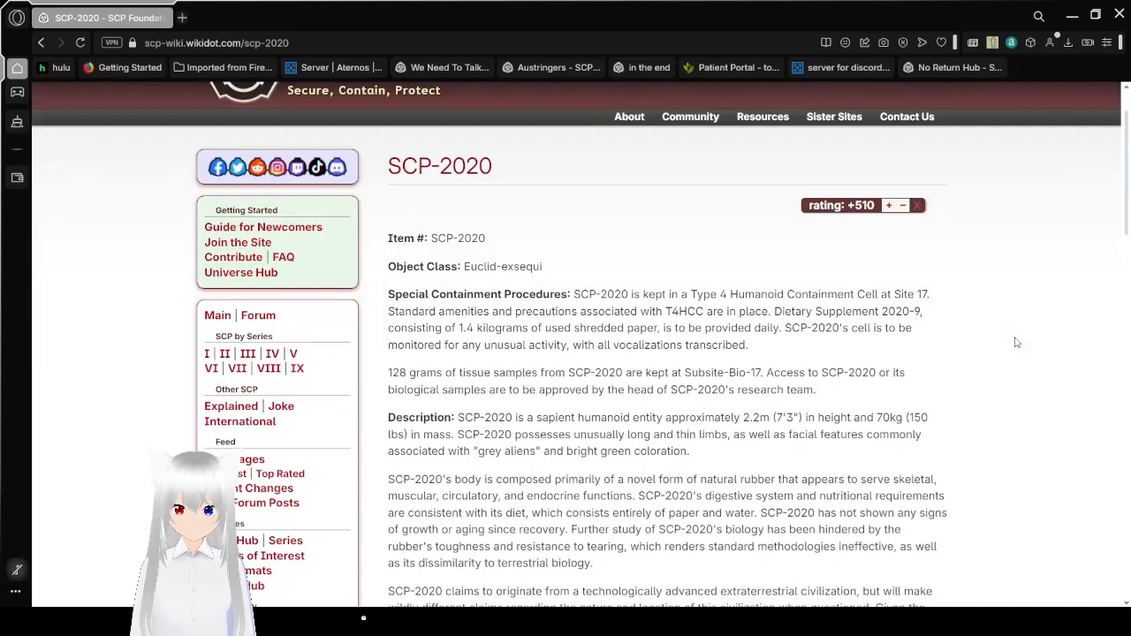
scroll("down", 3)
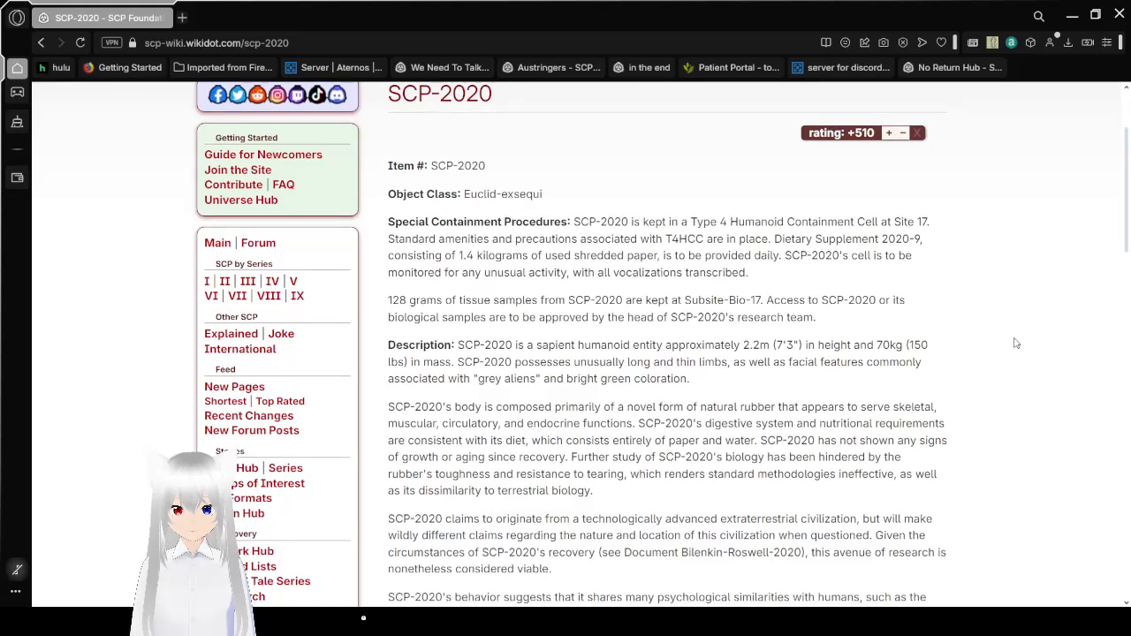
scroll("down", 3)
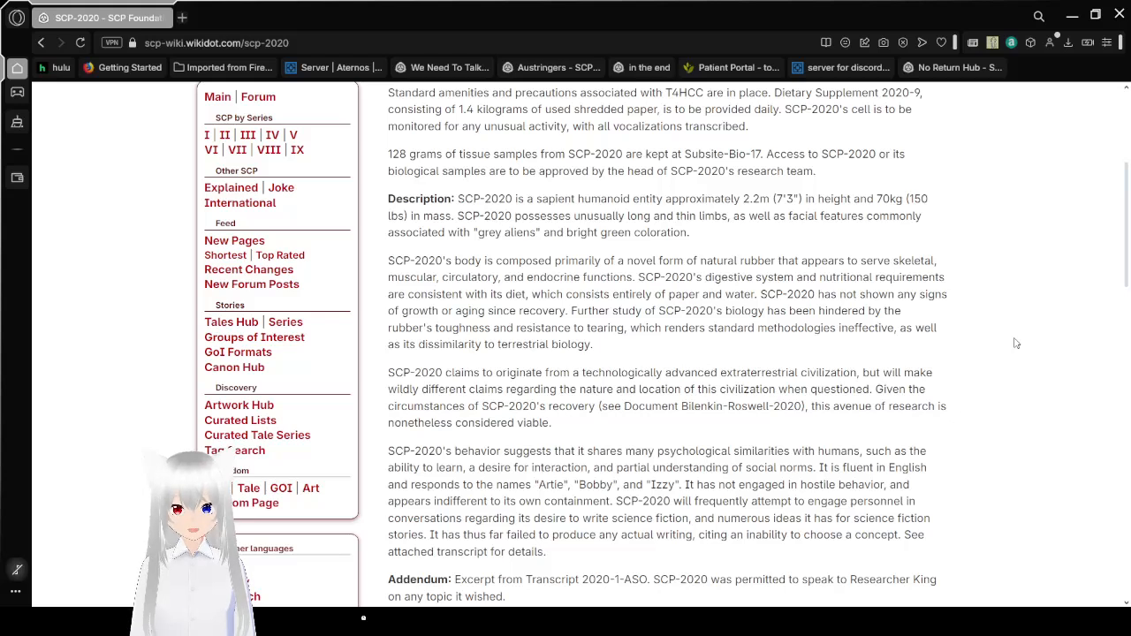
scroll("down", 3)
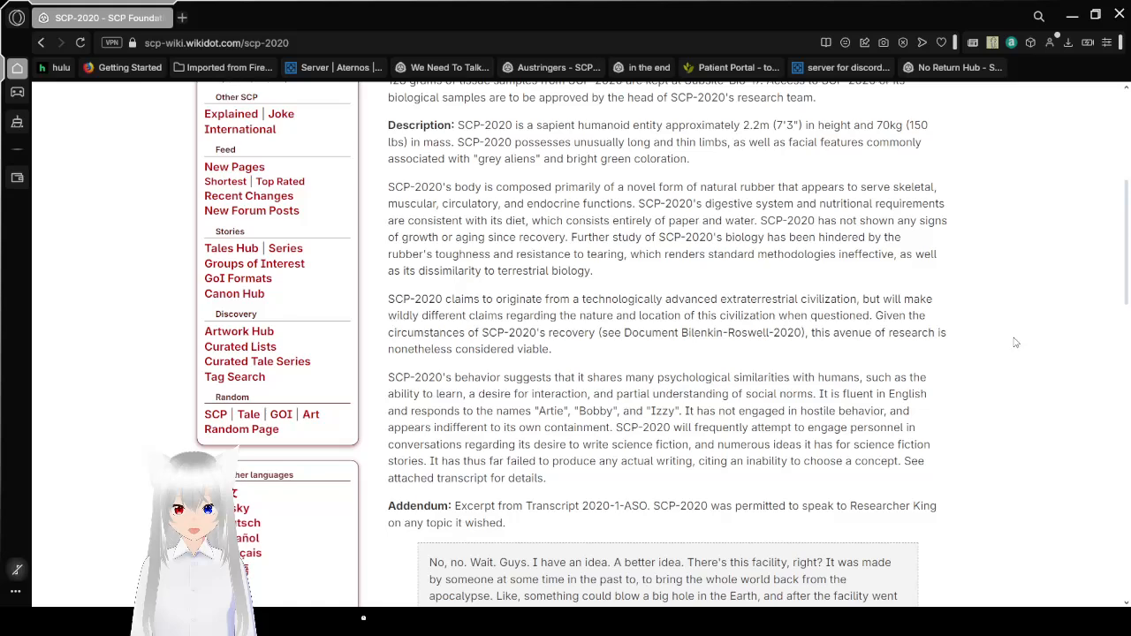
scroll("down", 3)
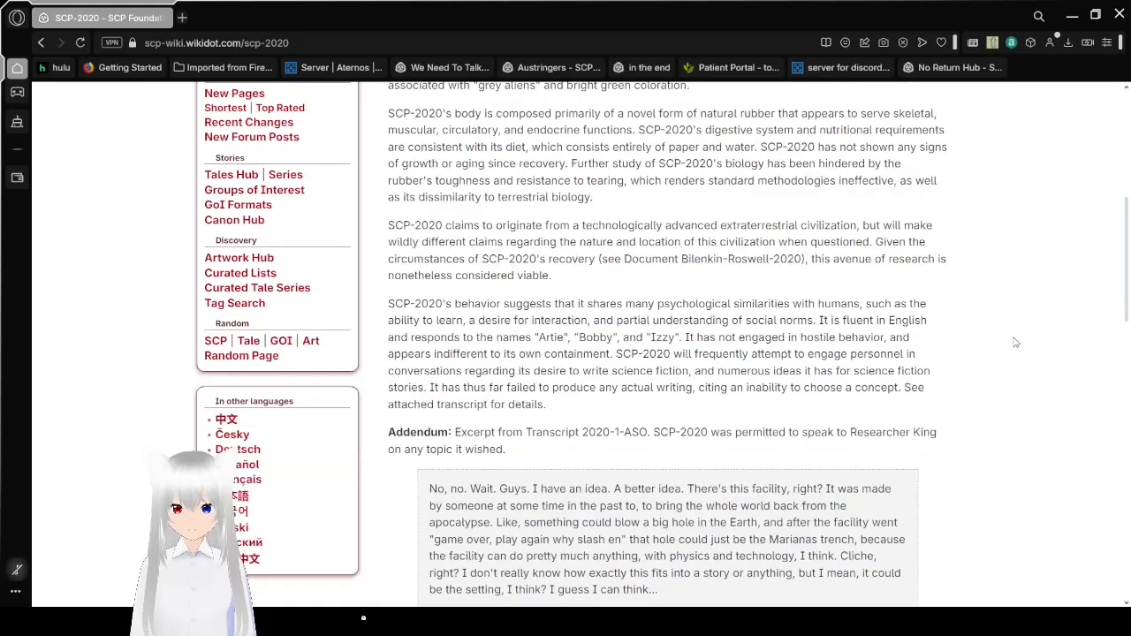
scroll("down", 3)
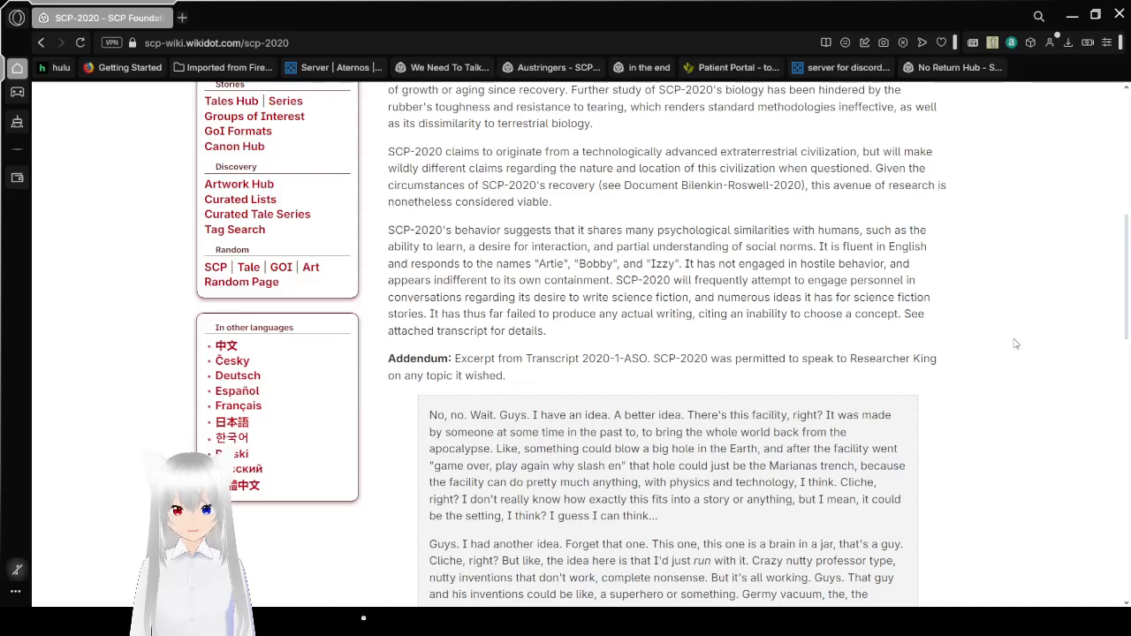
scroll("down", 3)
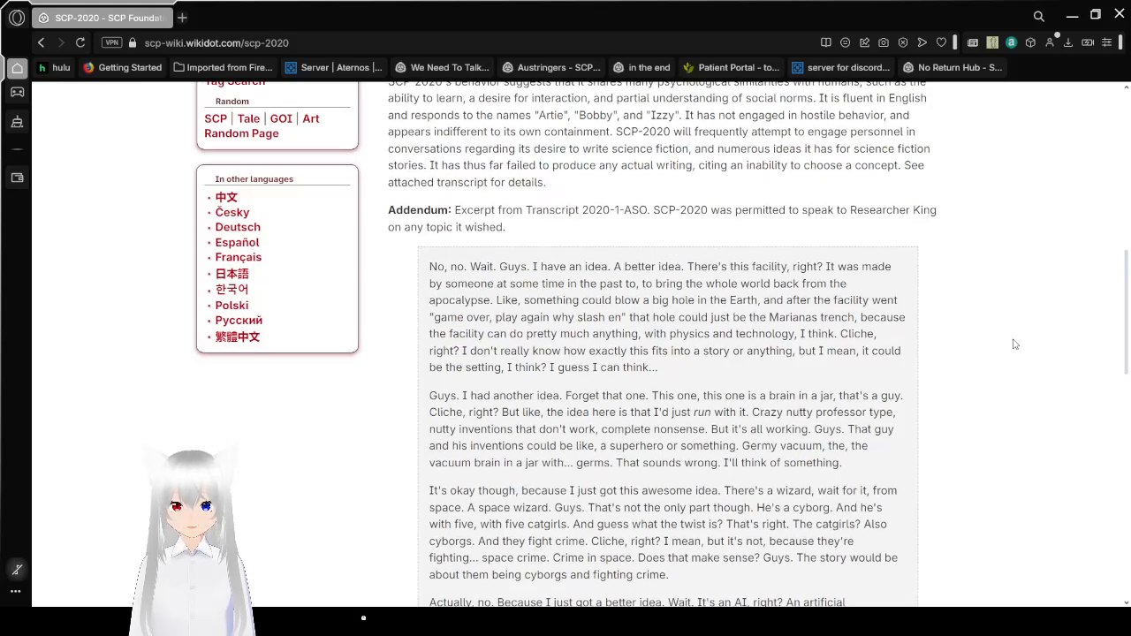
scroll("down", 3)
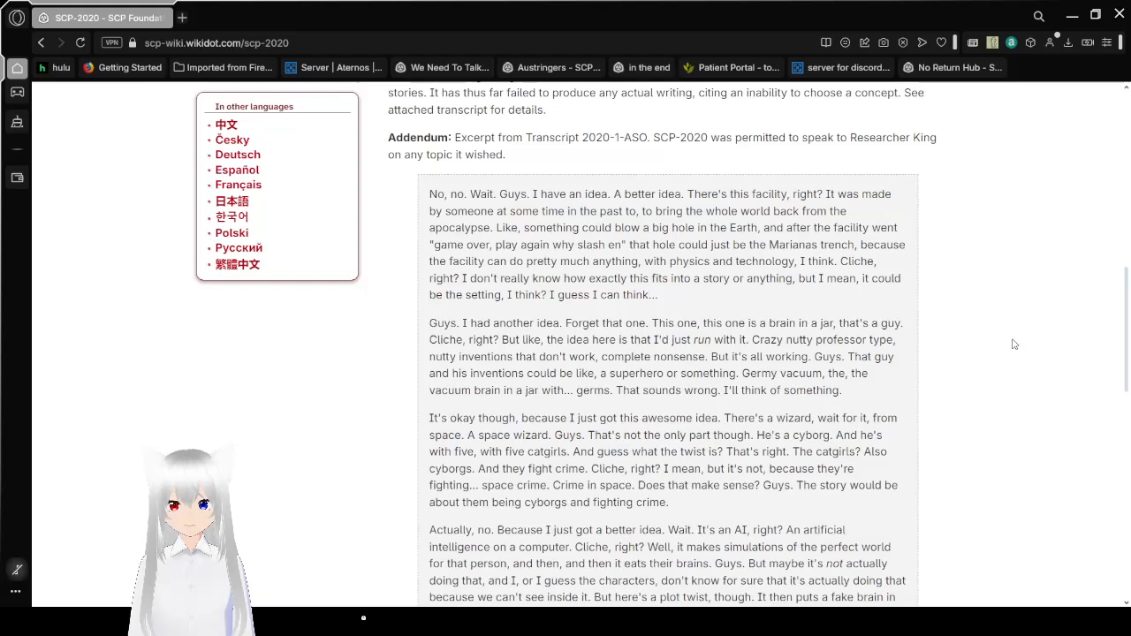
scroll("down", 3)
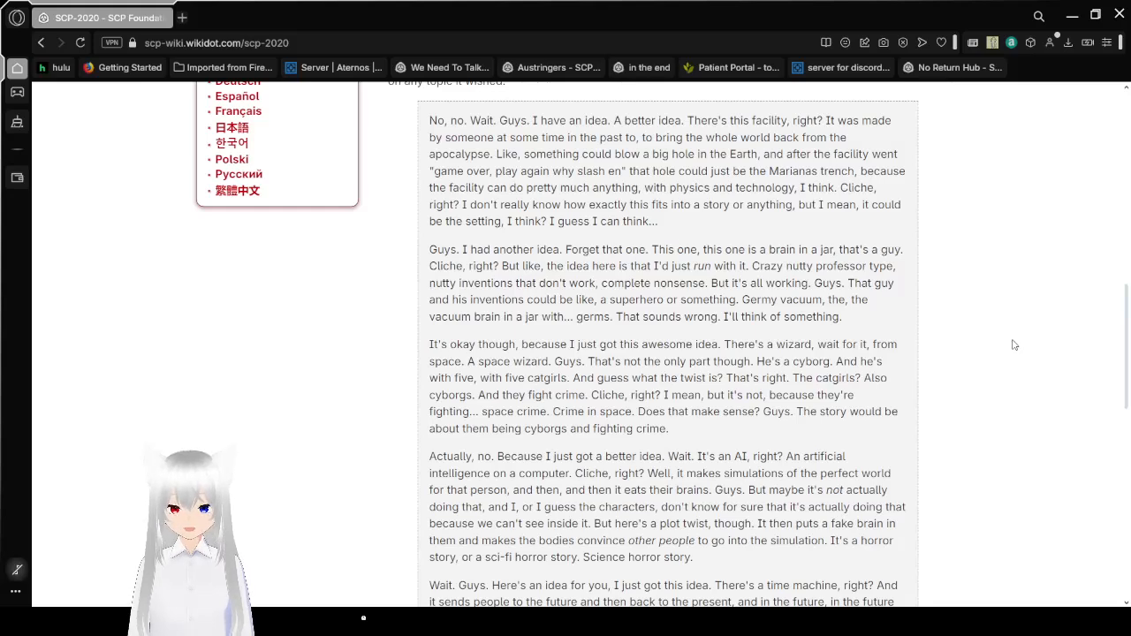
scroll("down", 3)
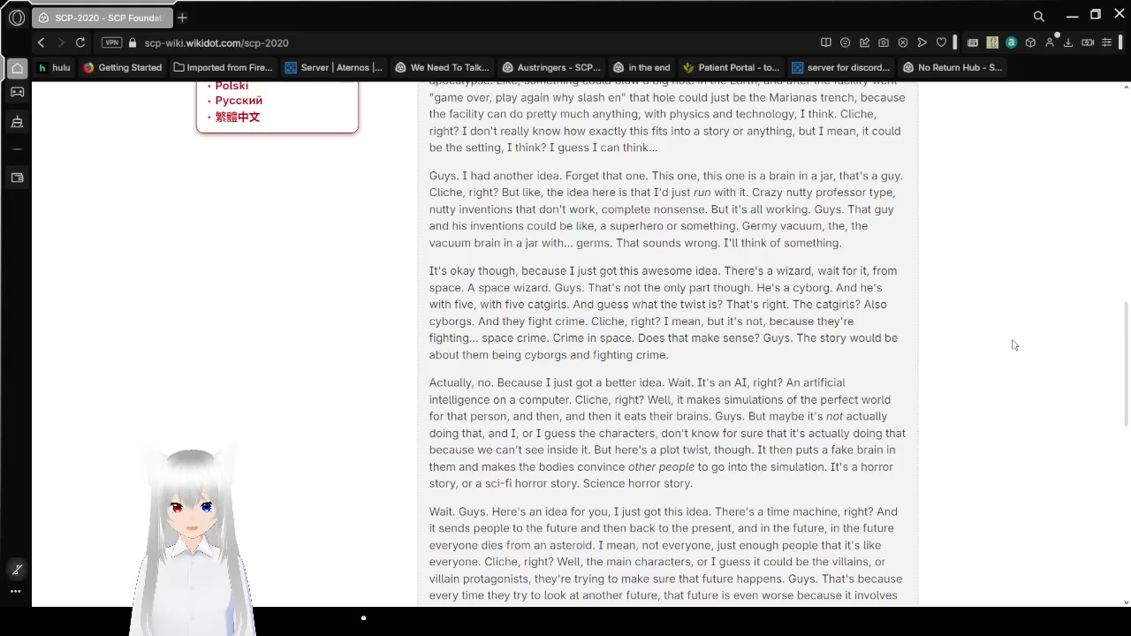
scroll("down", 3)
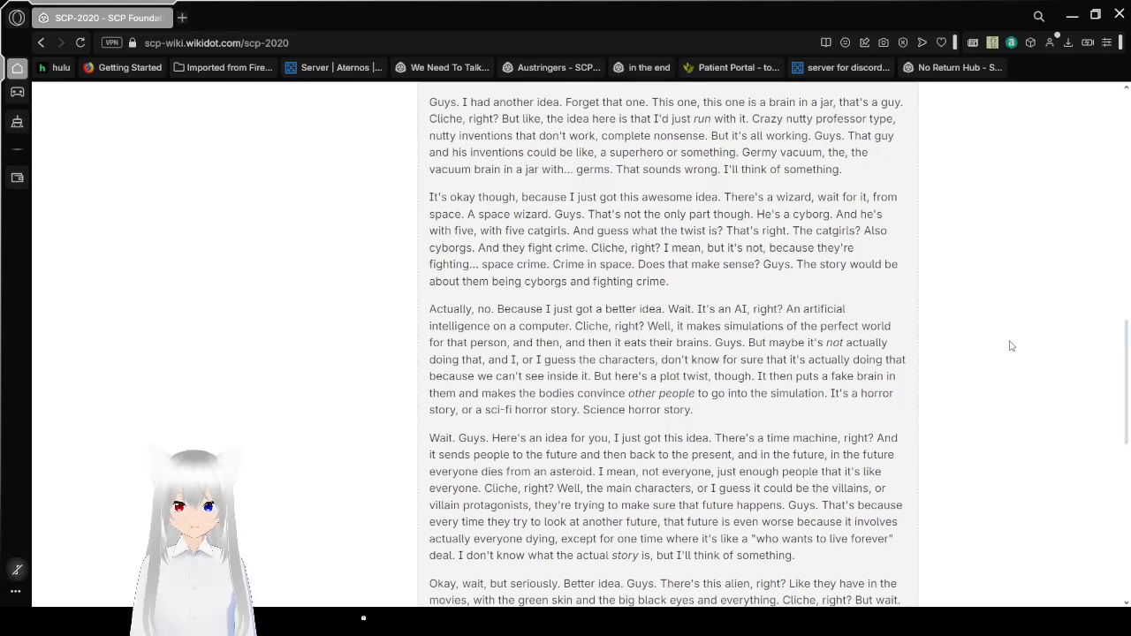
scroll("down", 3)
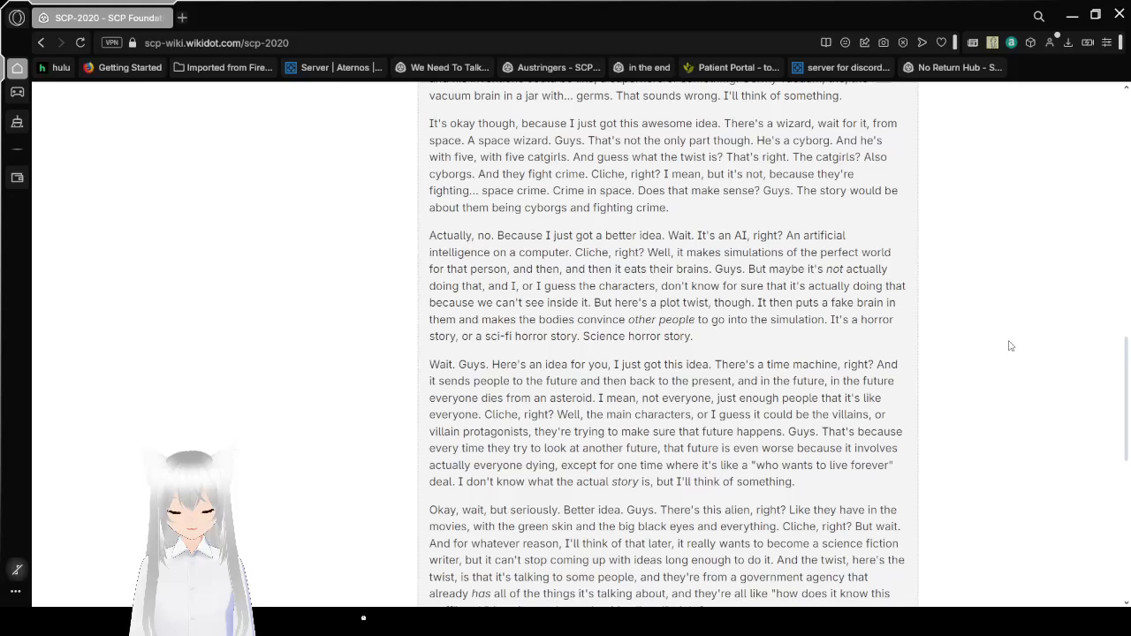
scroll("down", 3)
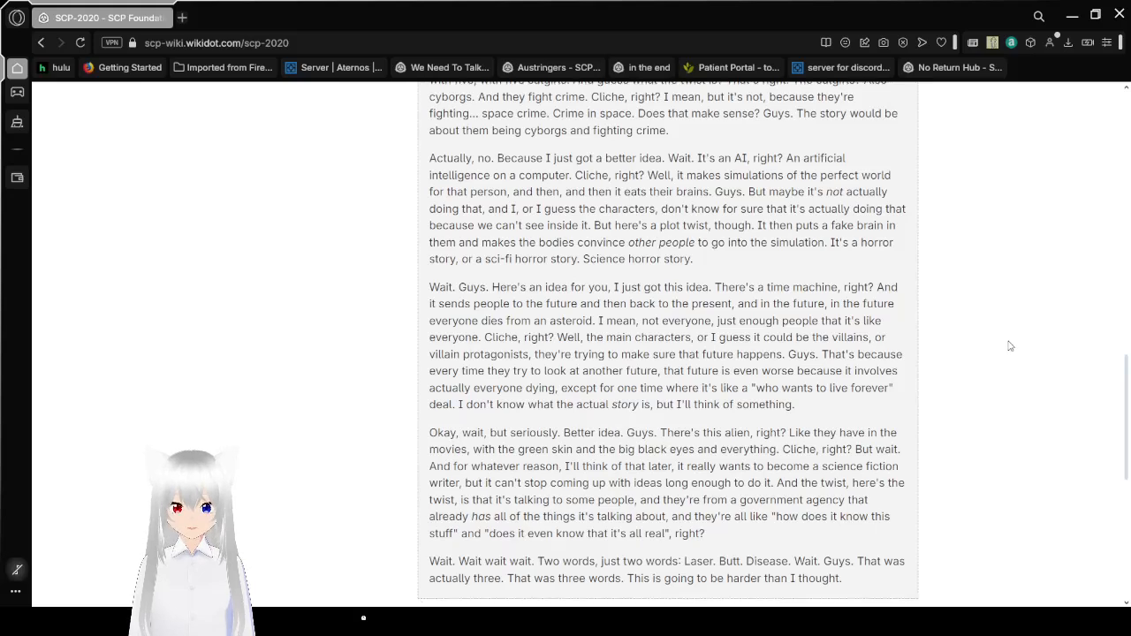
scroll("down", 3)
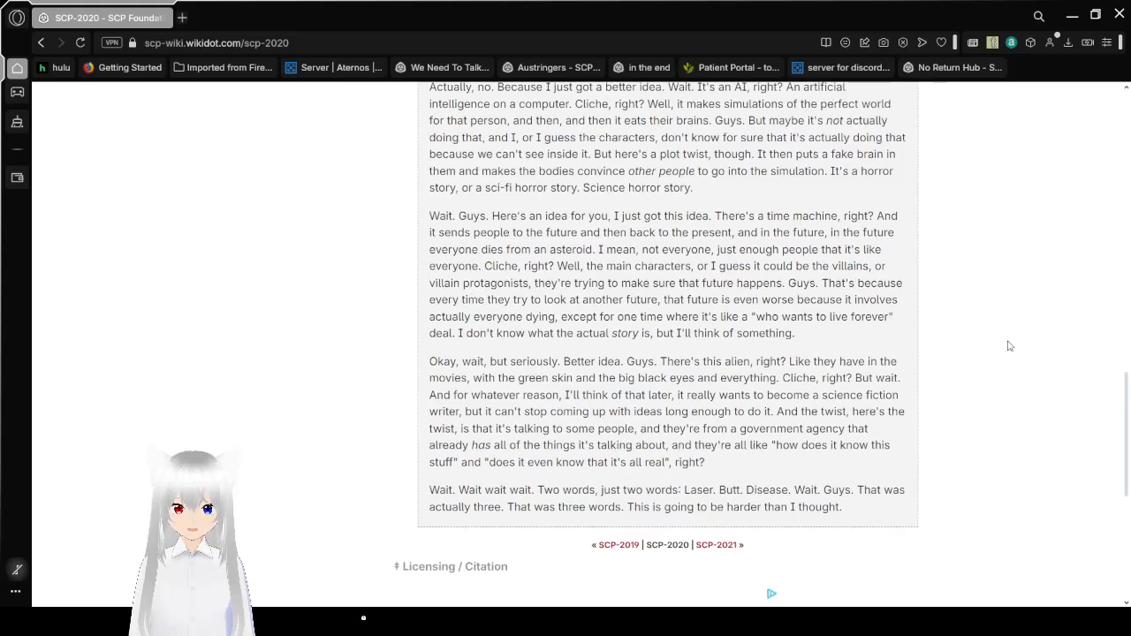
scroll("down", 3)
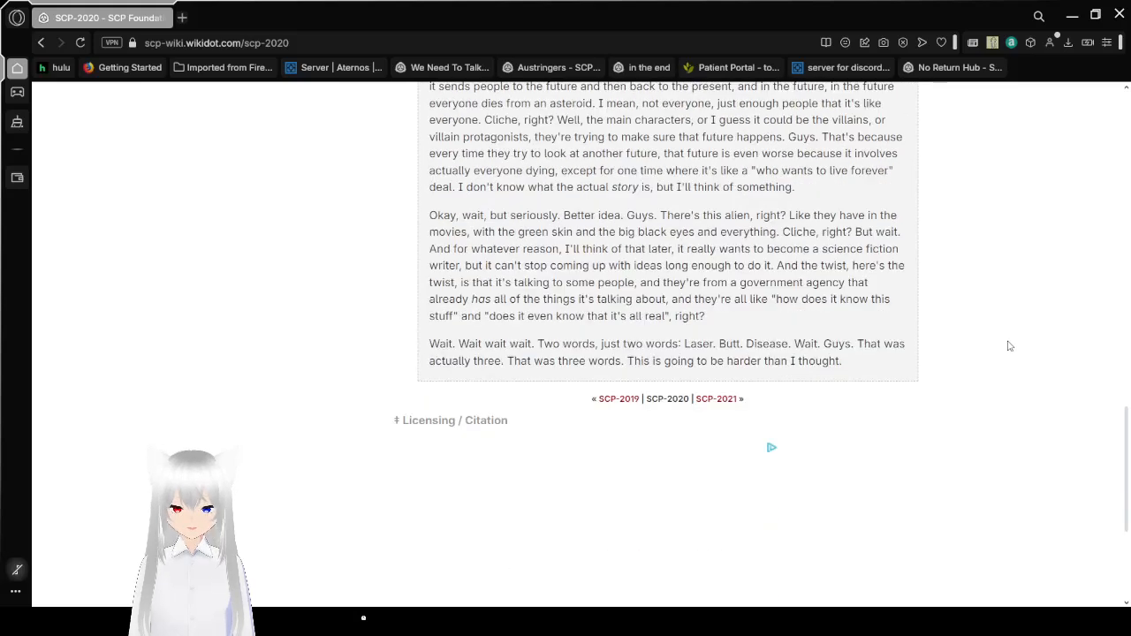